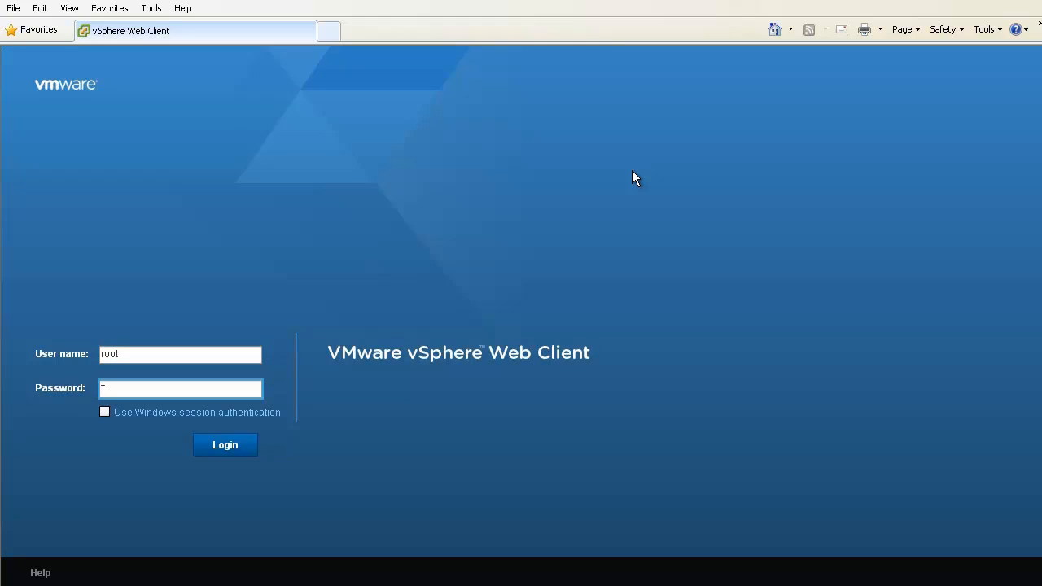
Step: Log in to the vSphere Web Client with the user name and password
{"action": "left_click", "coordinate": [225, 446]}
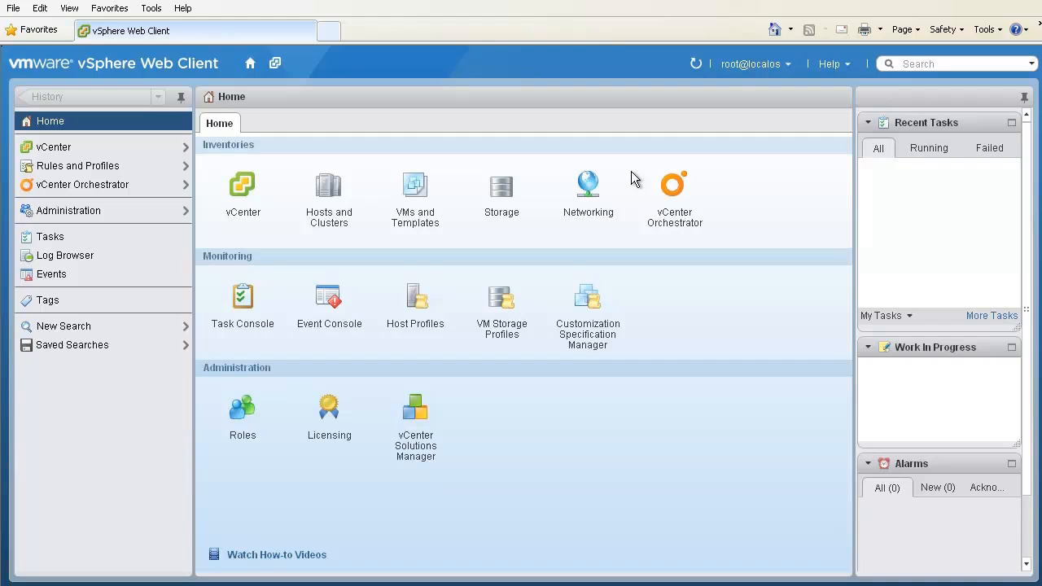
{"action": "mouse_move", "coordinate": [248, 195]}
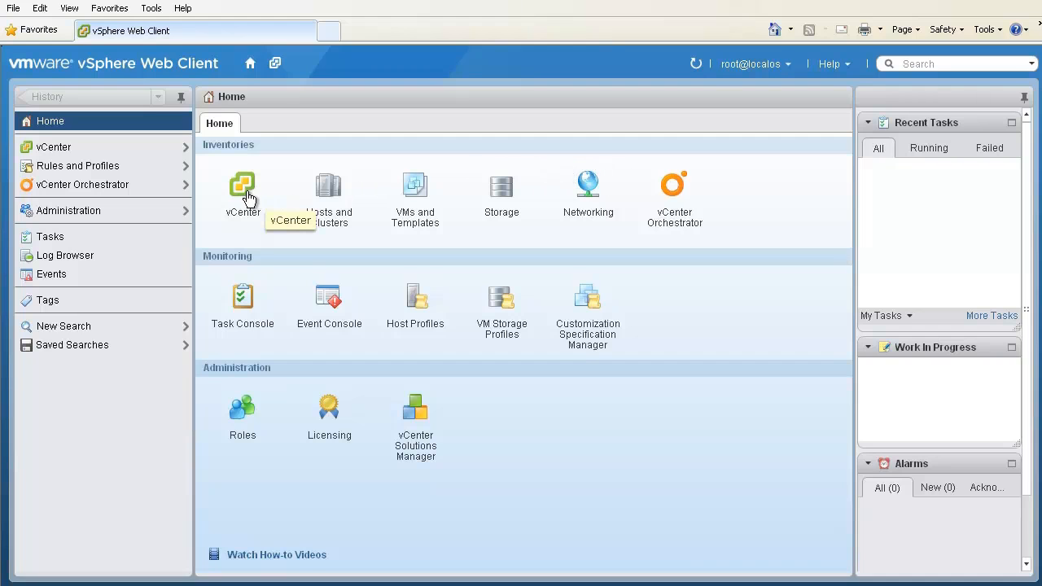
Step: Go through vCenter and Hosts to host vsphere101-3.pml.local
{"action": "left_click", "coordinate": [242, 185]}
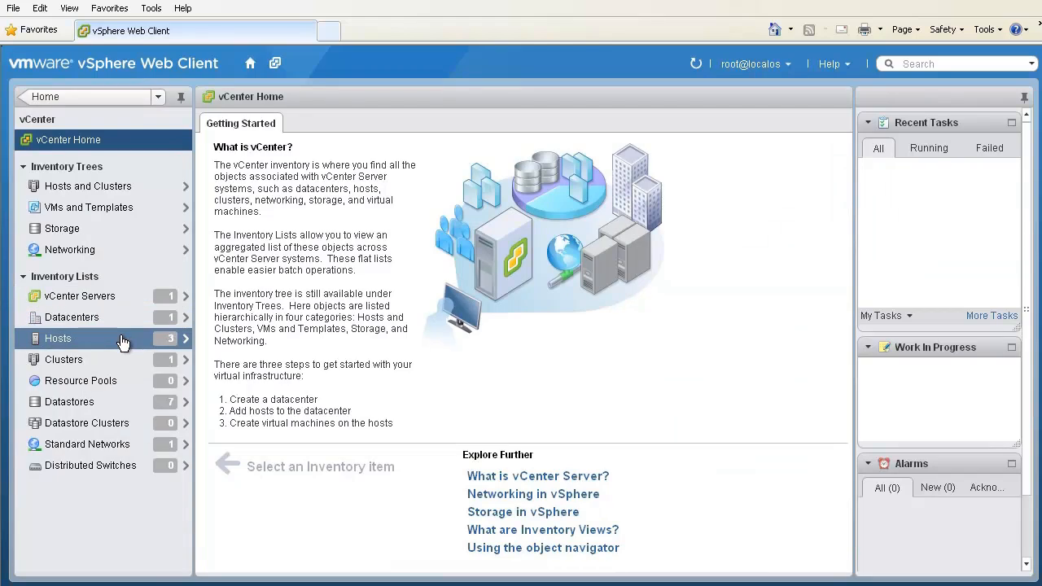
{"action": "left_click", "coordinate": [58, 338]}
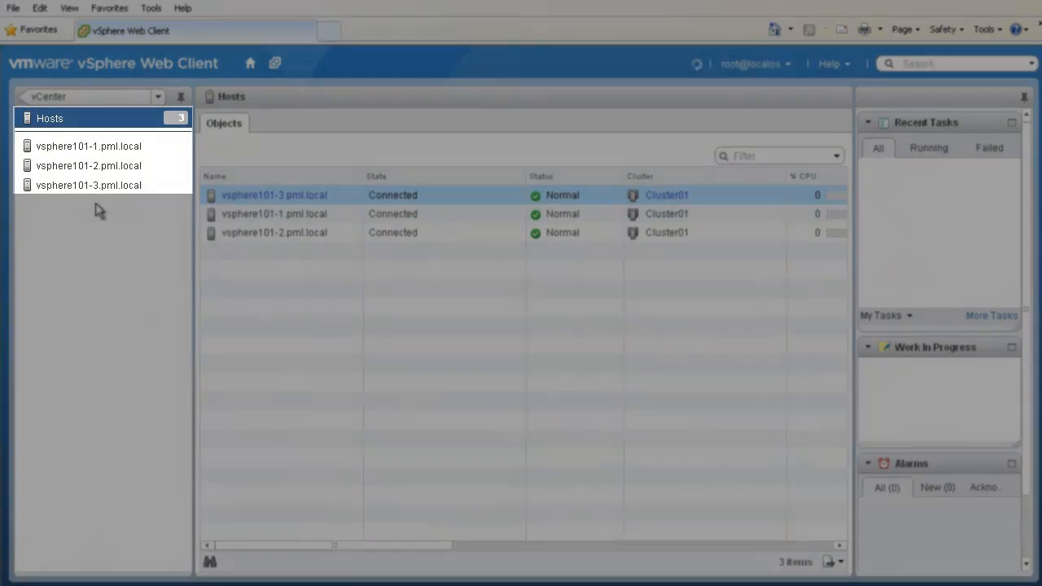
{"action": "left_click", "coordinate": [89, 185]}
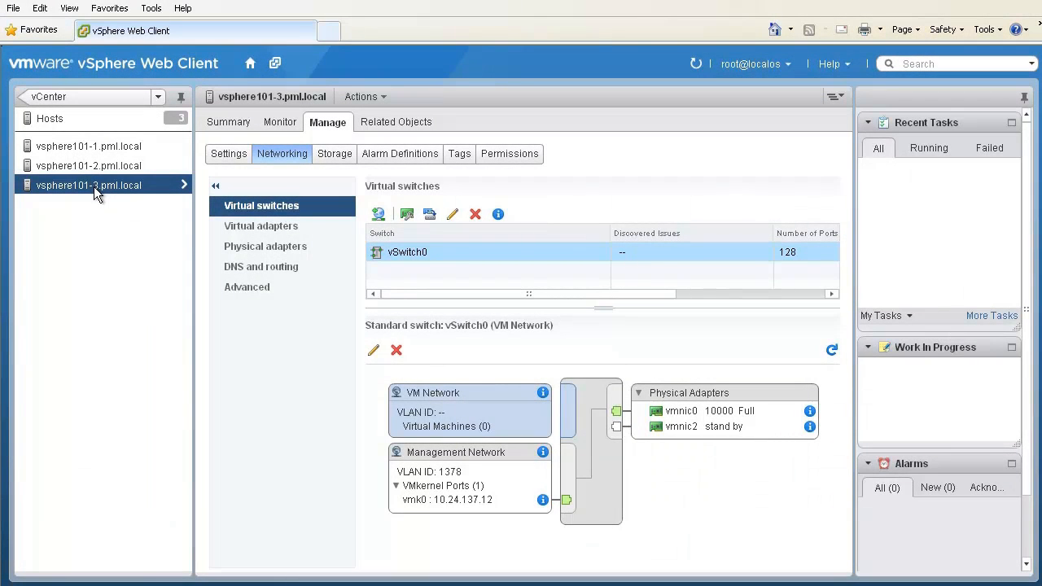
{"action": "mouse_move", "coordinate": [134, 198]}
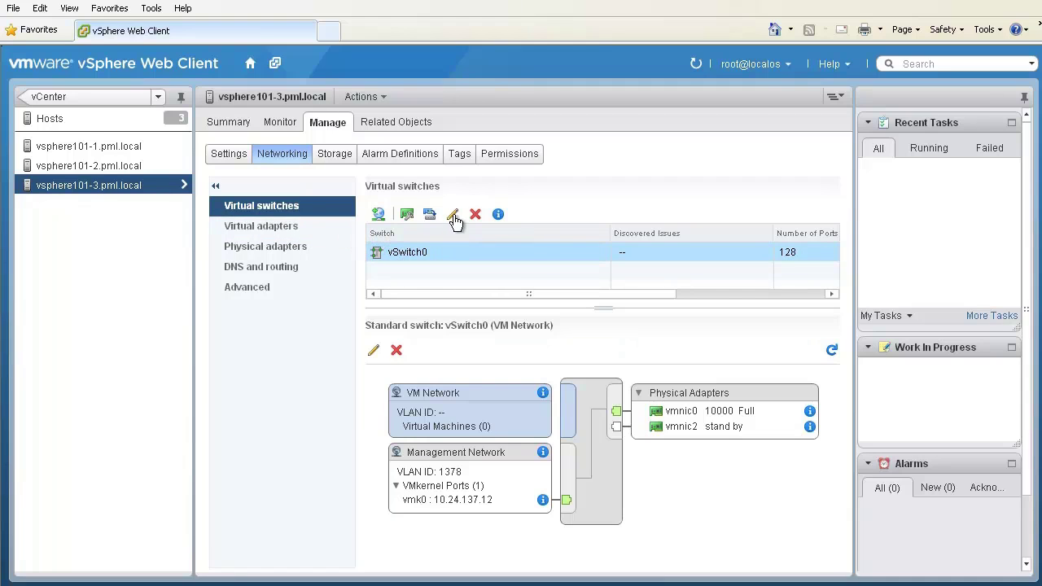
Step: Set vSwitch0's MAC address changes and forged transmits policies to Reject
{"action": "left_click", "coordinate": [453, 214]}
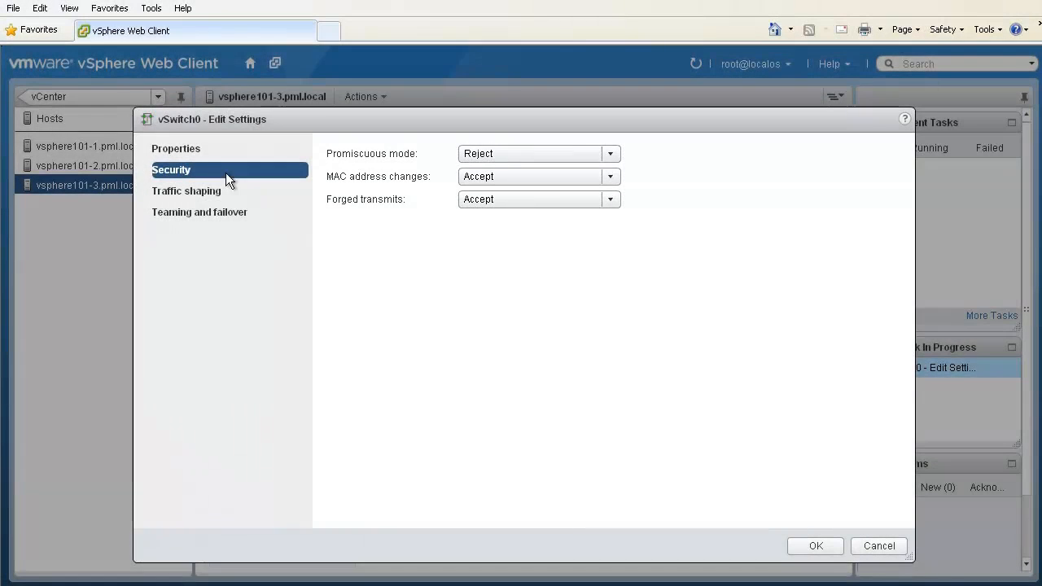
{"action": "mouse_move", "coordinate": [249, 187]}
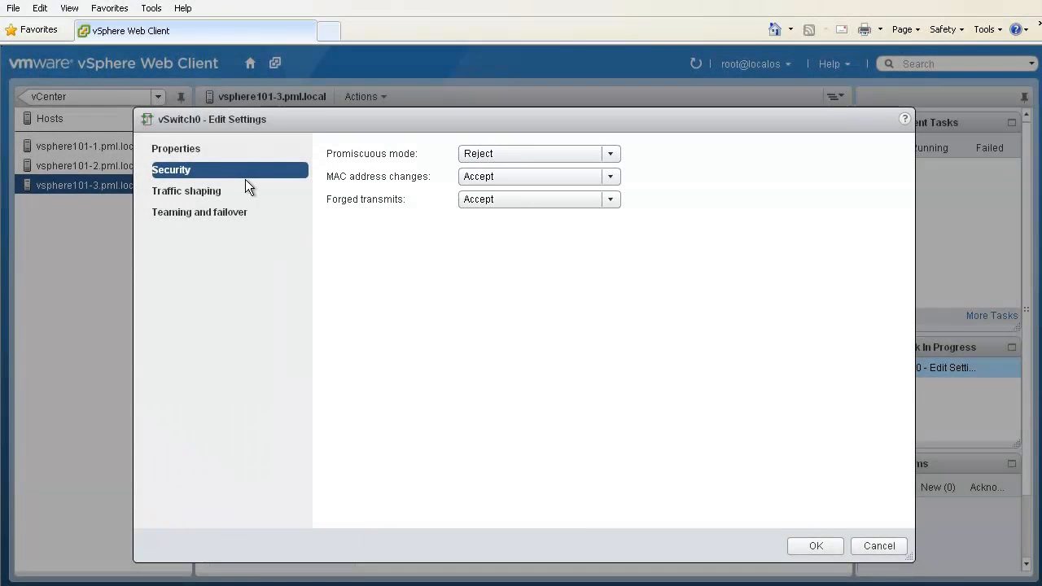
{"action": "mouse_move", "coordinate": [445, 201]}
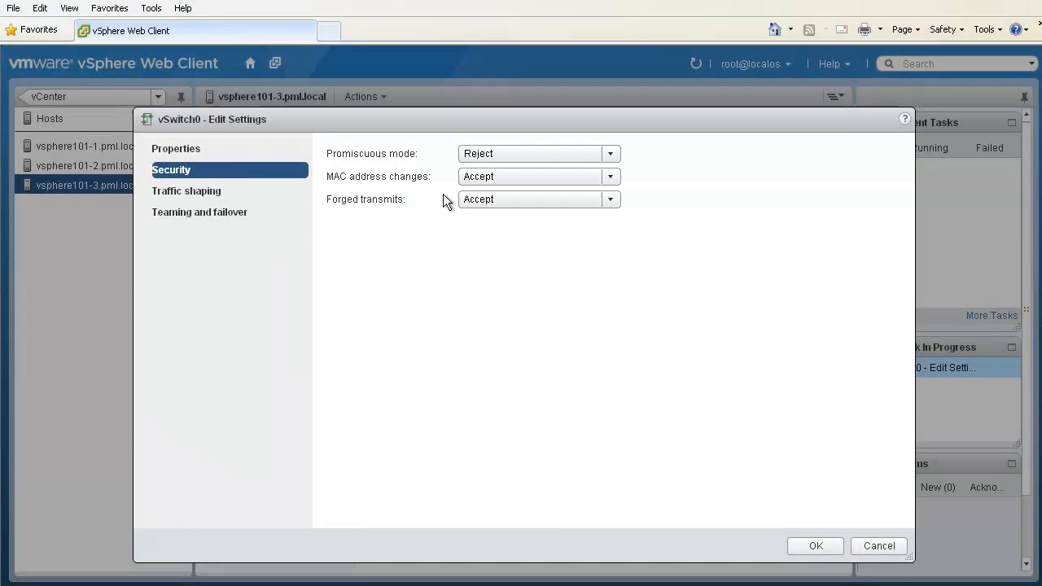
{"action": "left_click", "coordinate": [610, 176]}
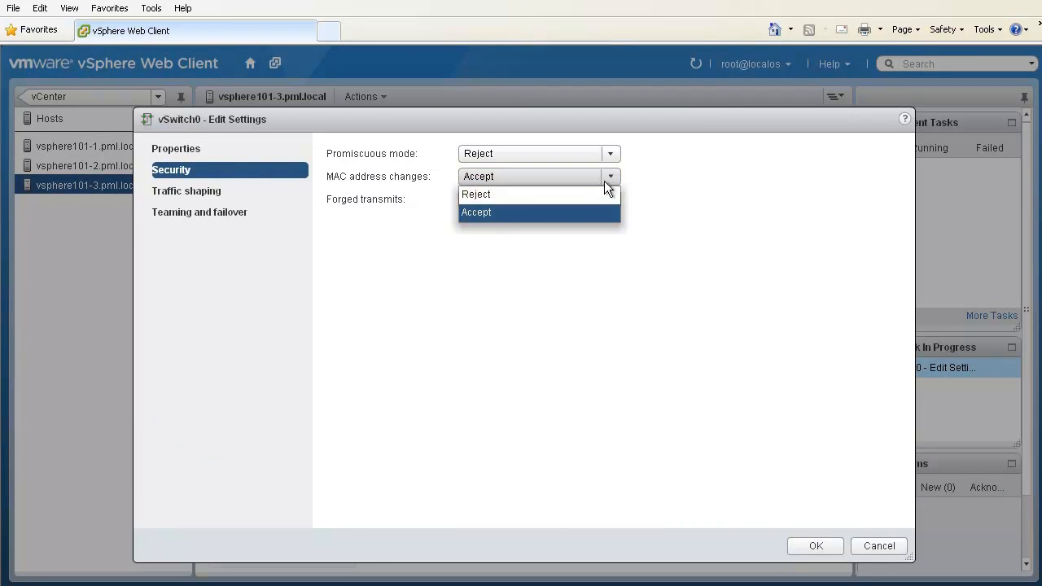
{"action": "left_click", "coordinate": [476, 194]}
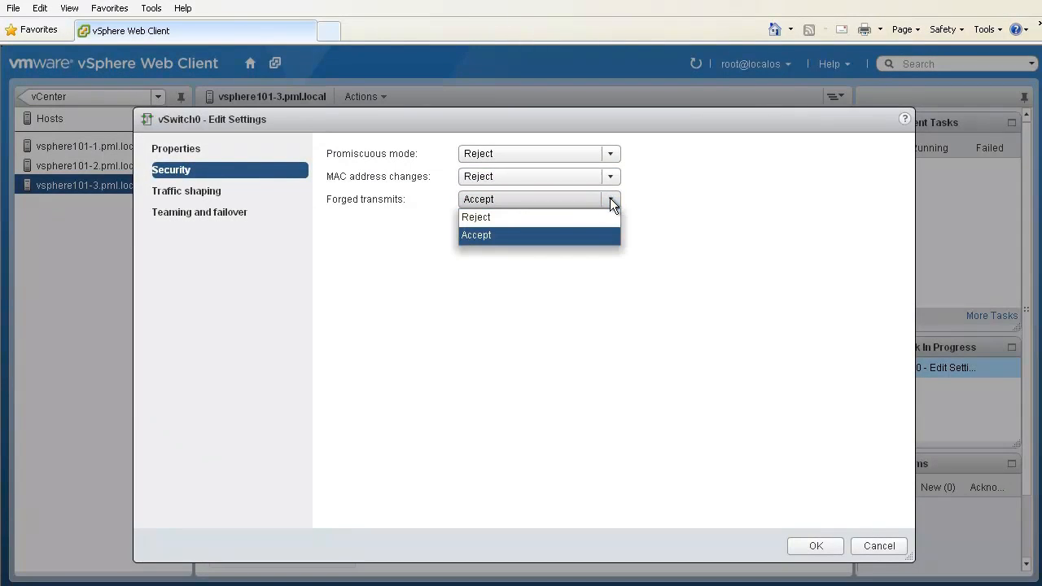
{"action": "left_click", "coordinate": [476, 217]}
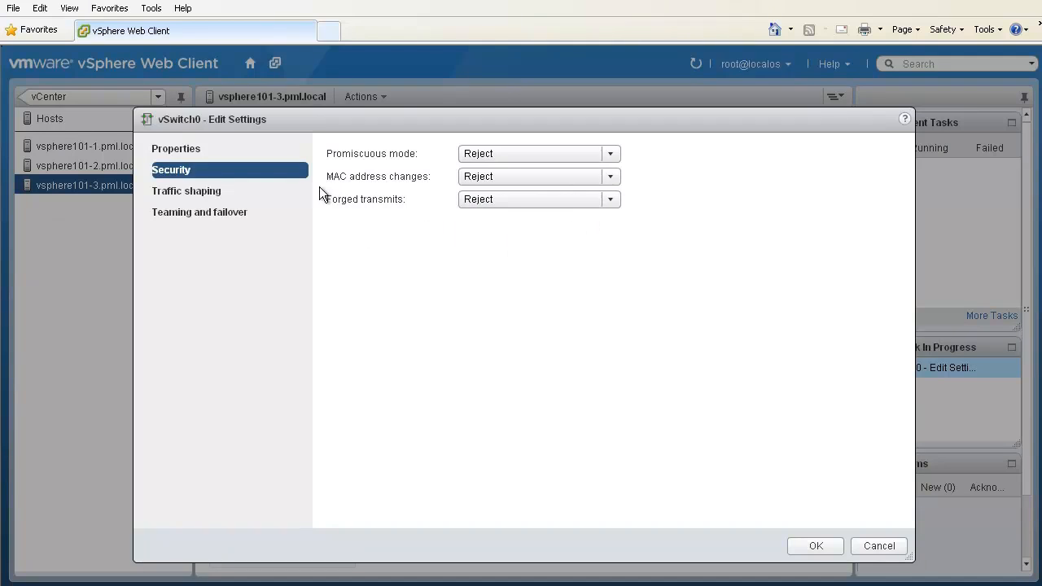
{"action": "left_click", "coordinate": [186, 191]}
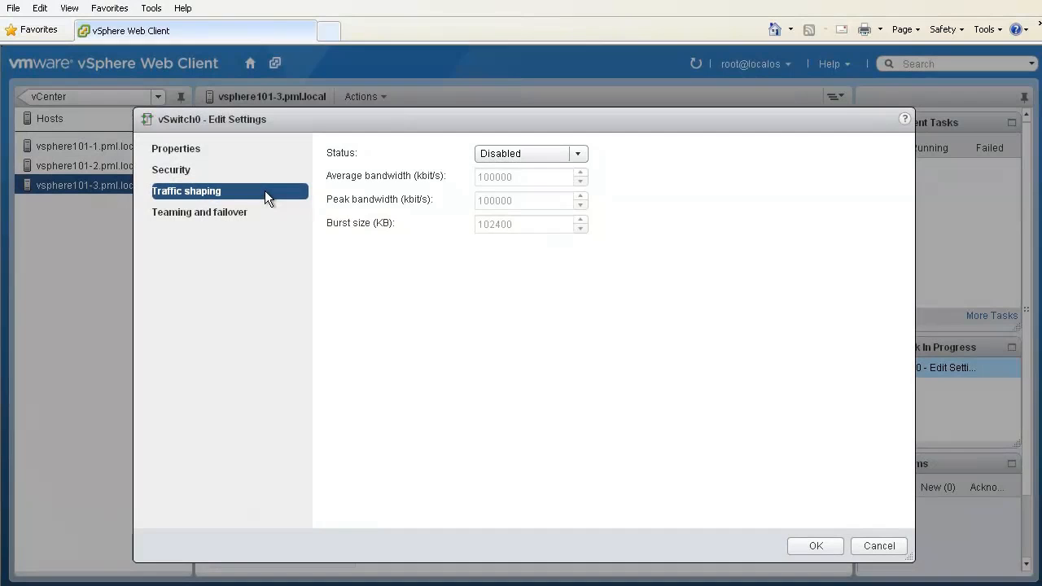
Step: View vSwitch0's teaming and failover, showing vmnic0 active and vmnic2 standby
{"action": "left_click", "coordinate": [199, 211]}
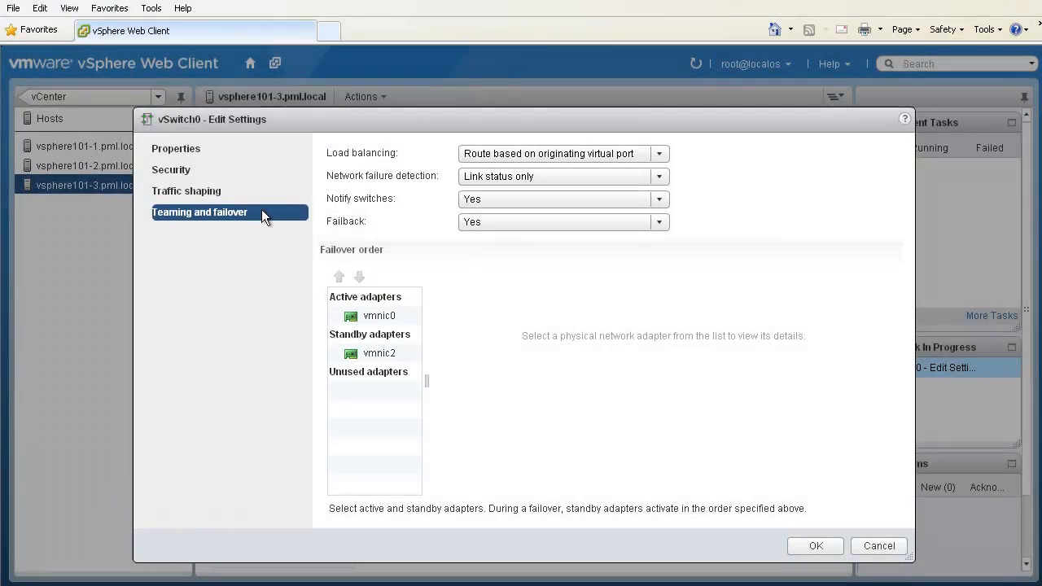
Step: Promote standby vmnic2 to the active adapters on vSwitch0 and save
{"action": "left_click", "coordinate": [379, 352]}
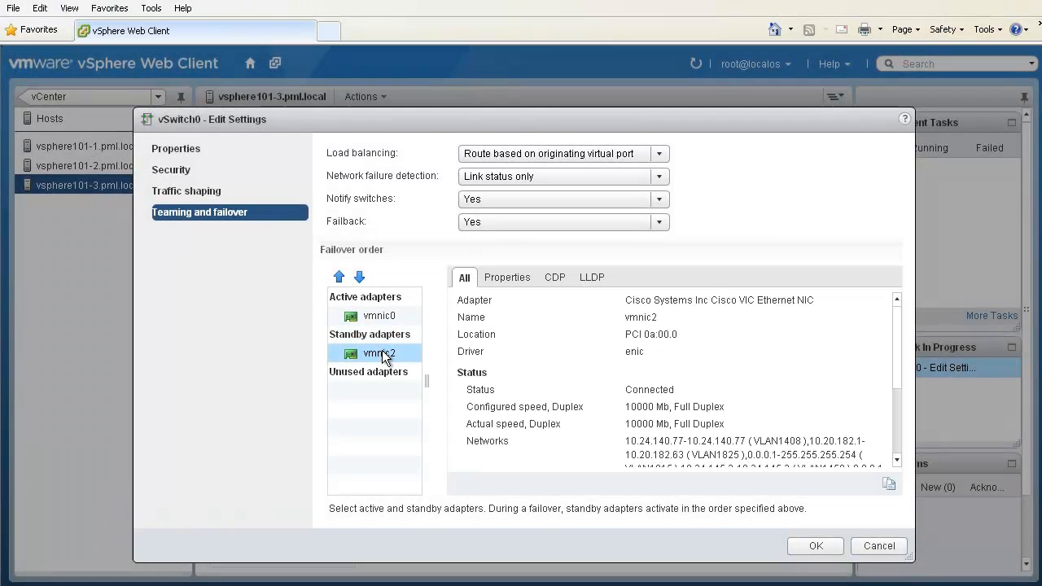
{"action": "left_click", "coordinate": [339, 277]}
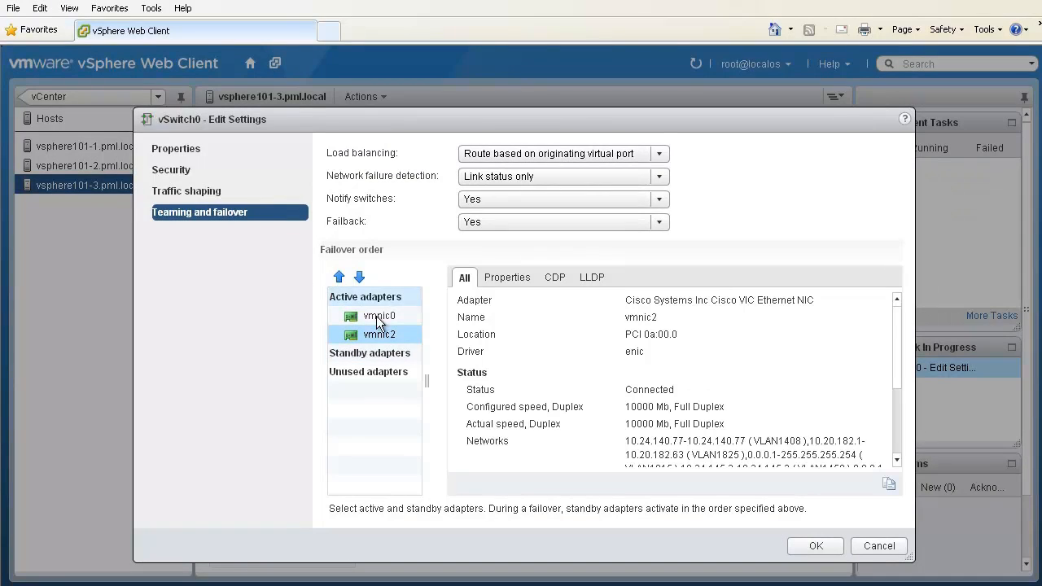
{"action": "mouse_move", "coordinate": [816, 546]}
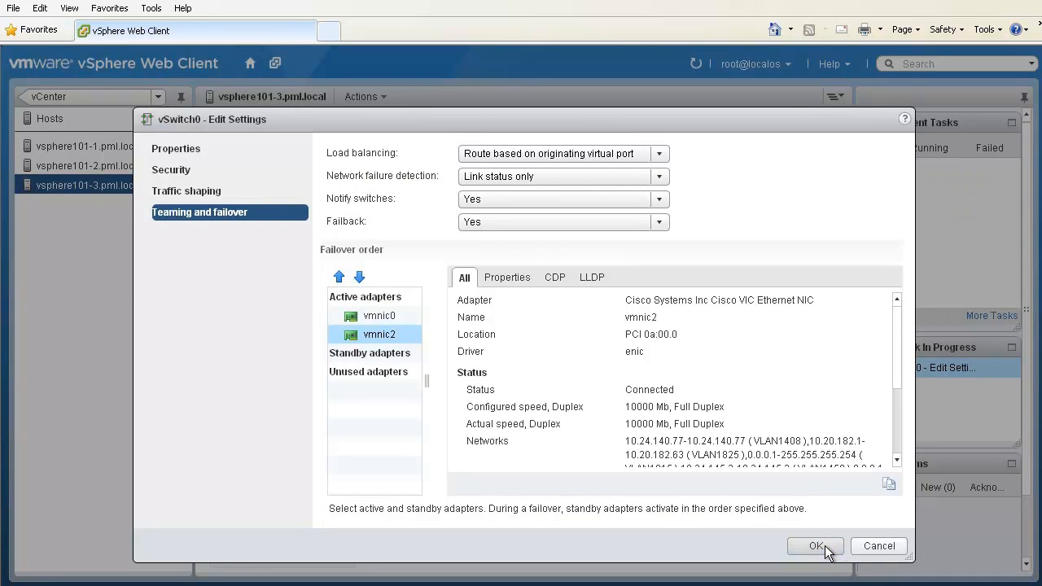
{"action": "left_click", "coordinate": [815, 545]}
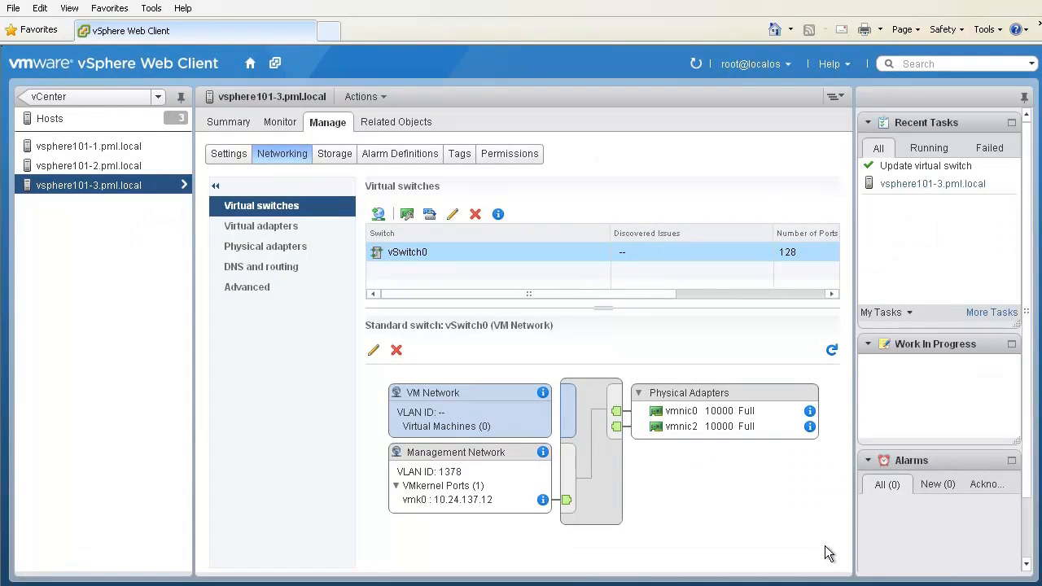
{"action": "mouse_move", "coordinate": [851, 560]}
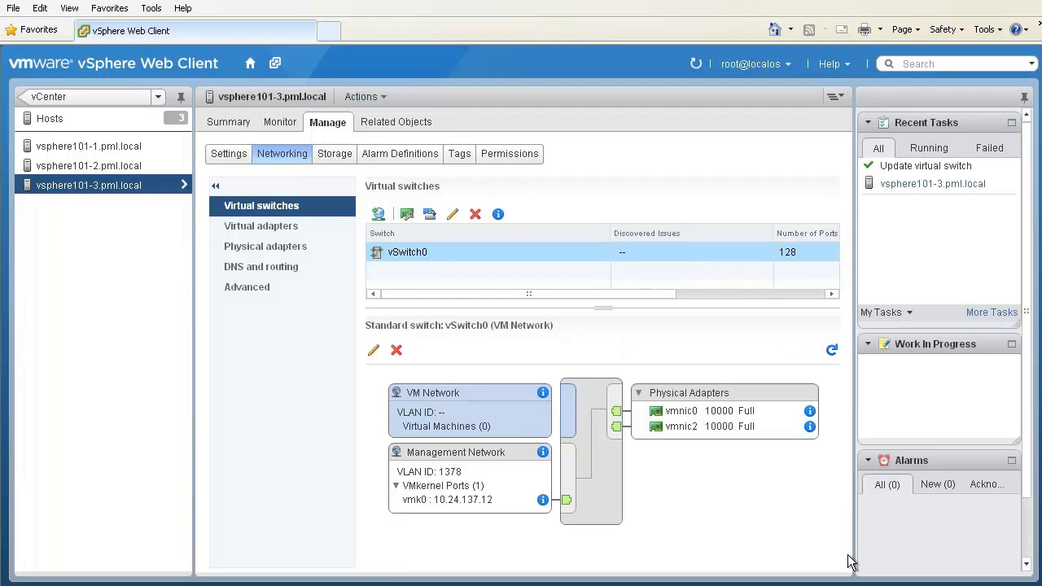
{"action": "mouse_move", "coordinate": [261, 225]}
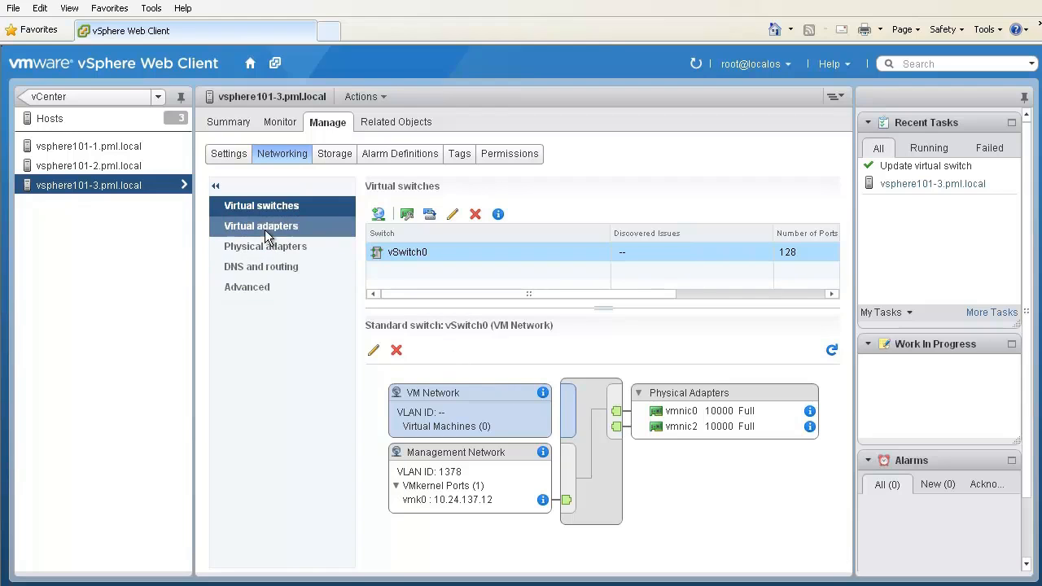
Step: List the host's virtual adapters (only vmk0) and start adding host networking
{"action": "left_click", "coordinate": [261, 226]}
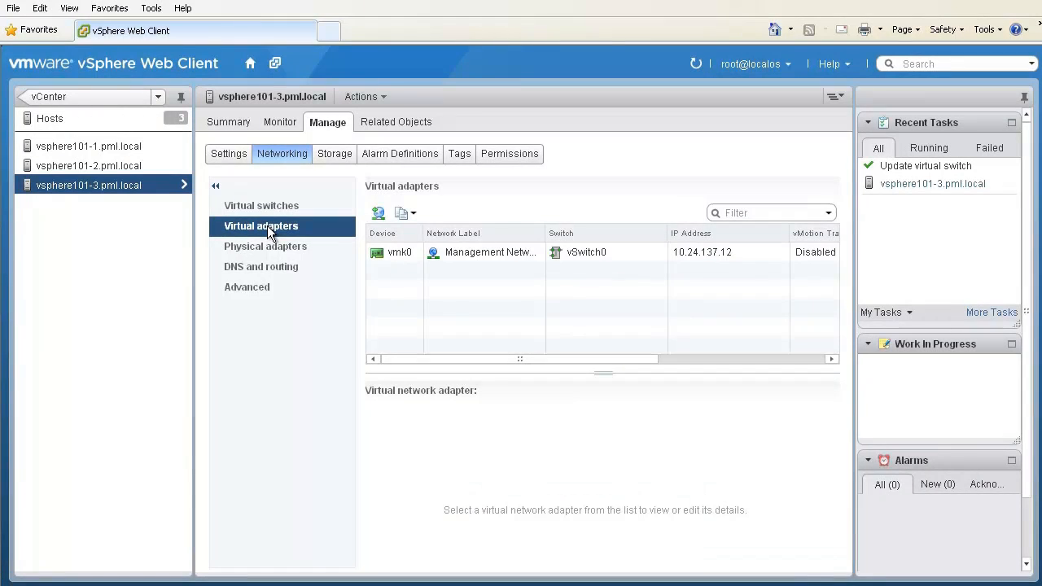
{"action": "mouse_move", "coordinate": [338, 228]}
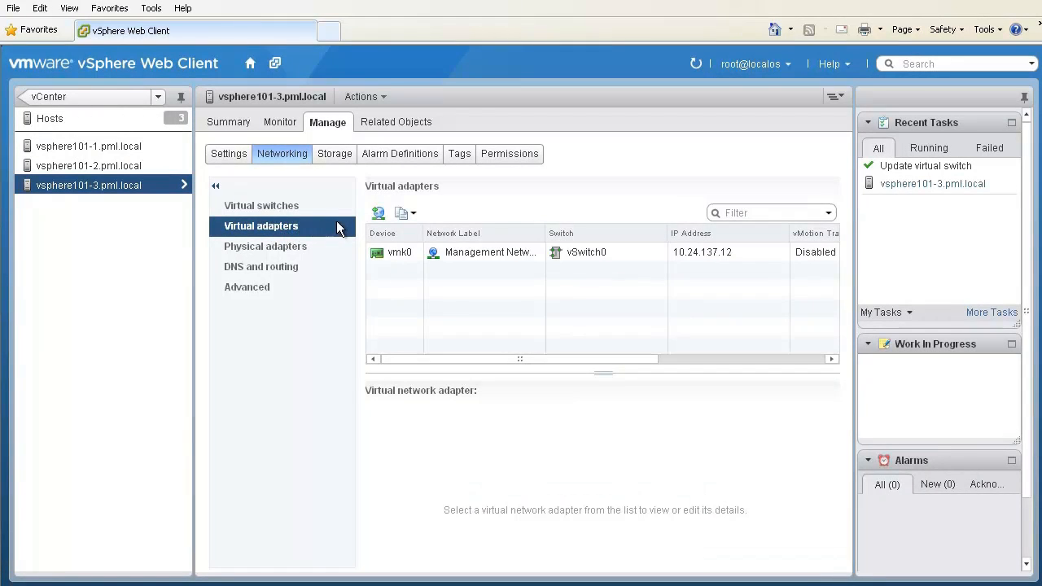
{"action": "mouse_move", "coordinate": [378, 212]}
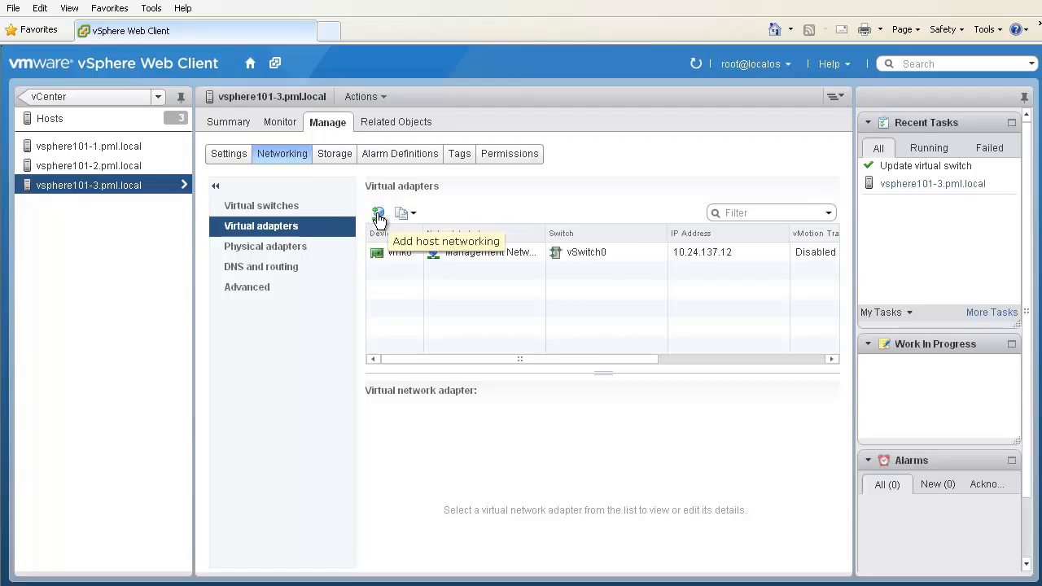
{"action": "left_click", "coordinate": [377, 212]}
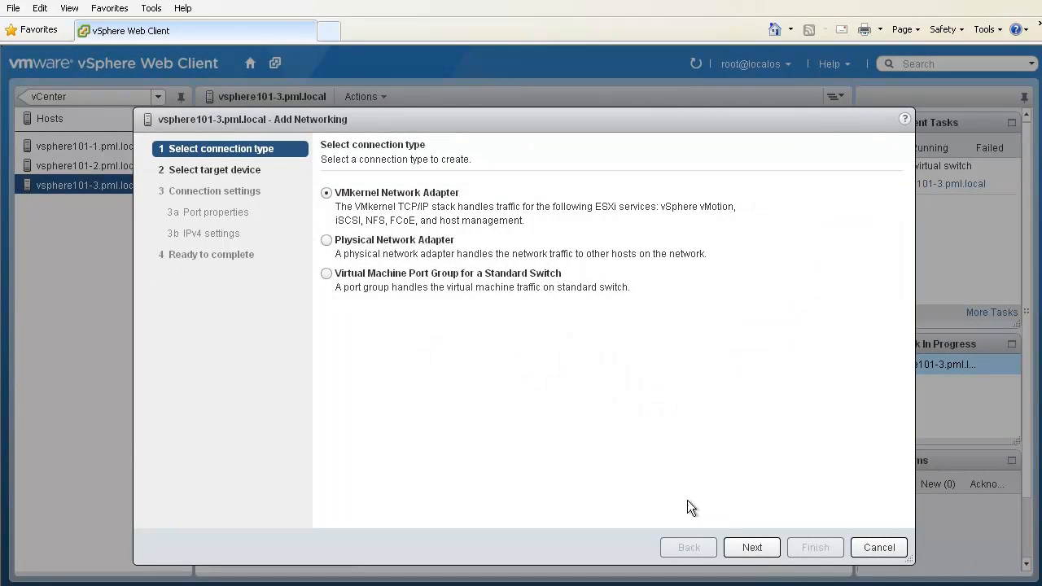
Step: Target the new VMkernel adapter at existing standard switch vSwitch0
{"action": "left_click", "coordinate": [751, 547]}
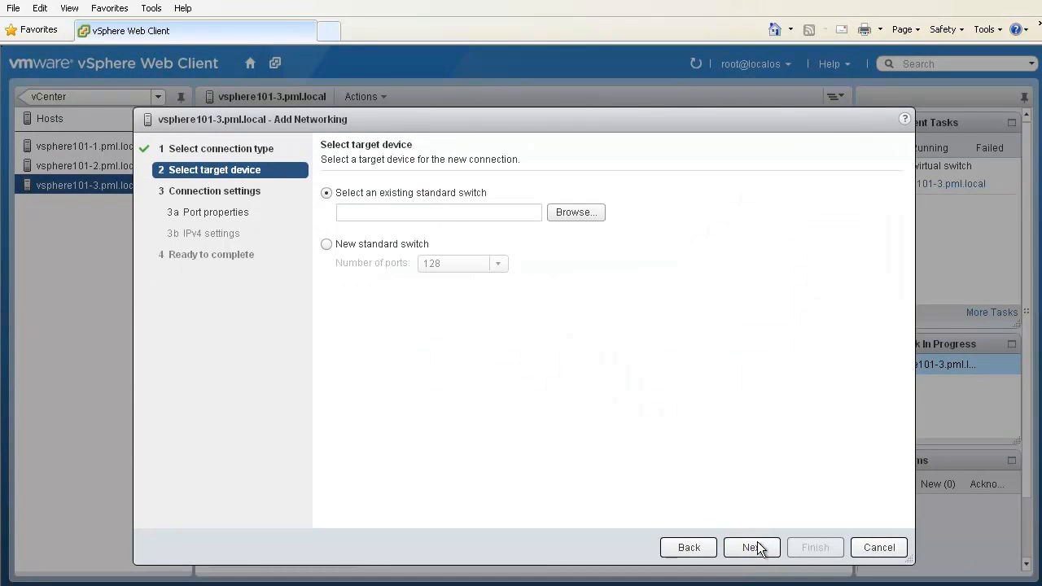
{"action": "left_click", "coordinate": [575, 212]}
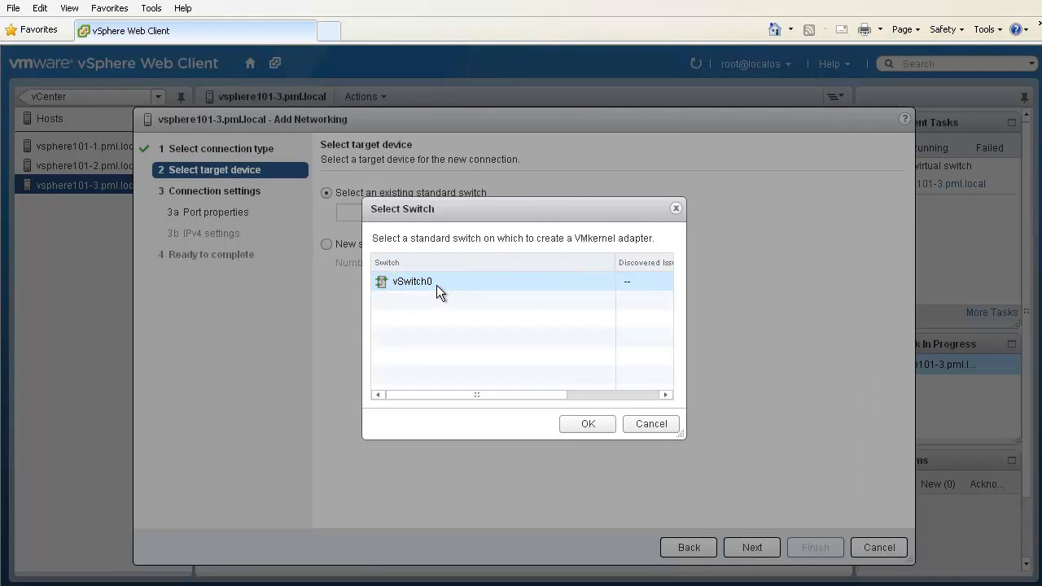
{"action": "mouse_move", "coordinate": [448, 291]}
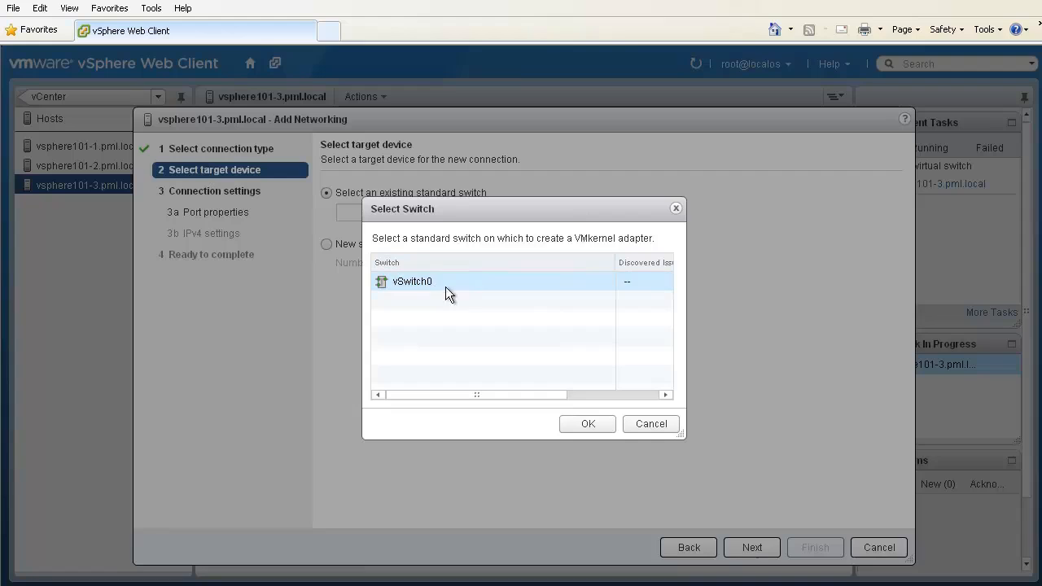
{"action": "left_click", "coordinate": [587, 423]}
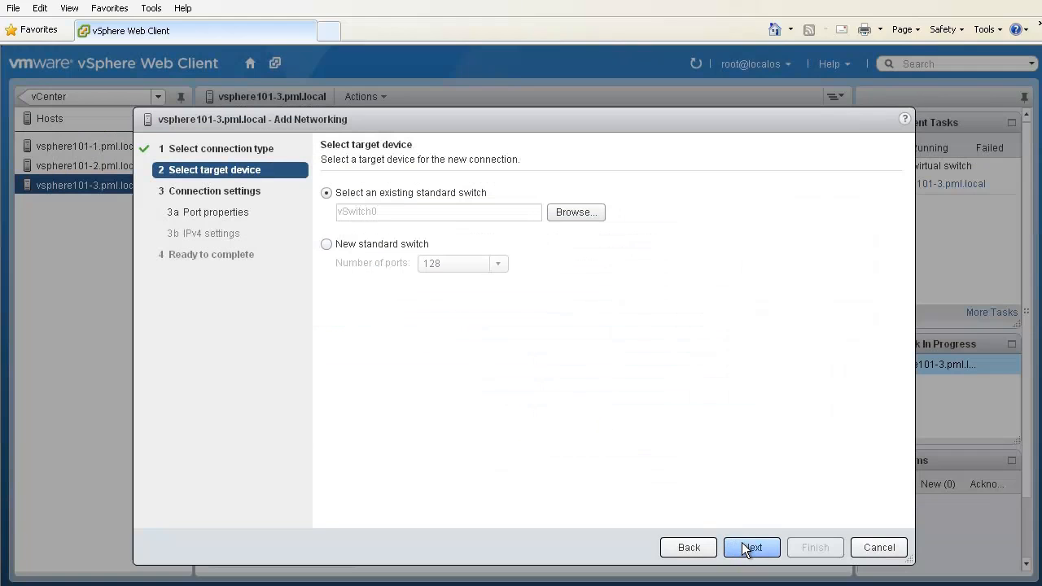
Step: Label the port vMotion on VLAN 1388 with vMotion traffic enabled
{"action": "left_click", "coordinate": [751, 547]}
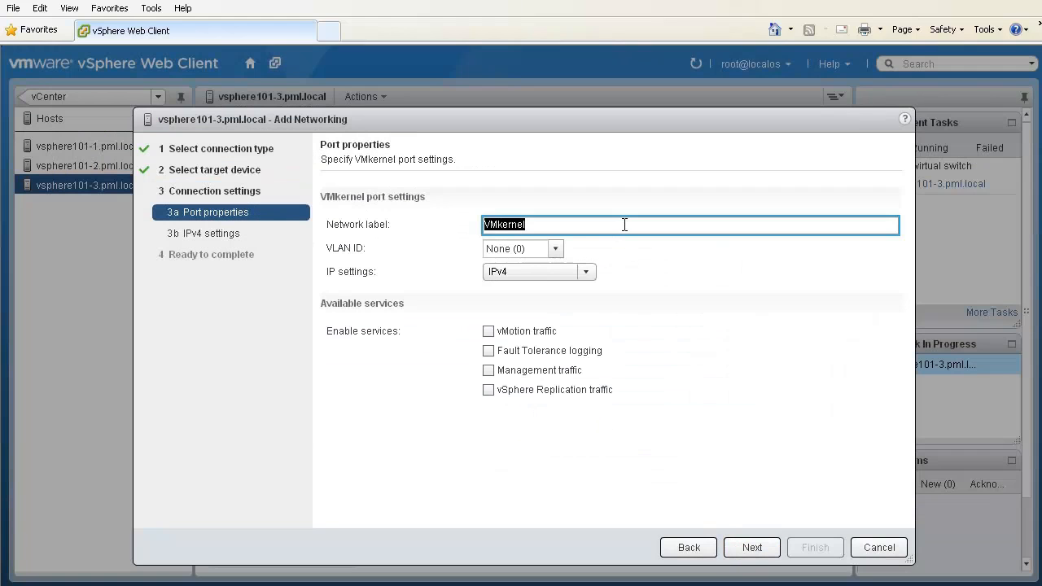
{"action": "type", "text": "vMotion"}
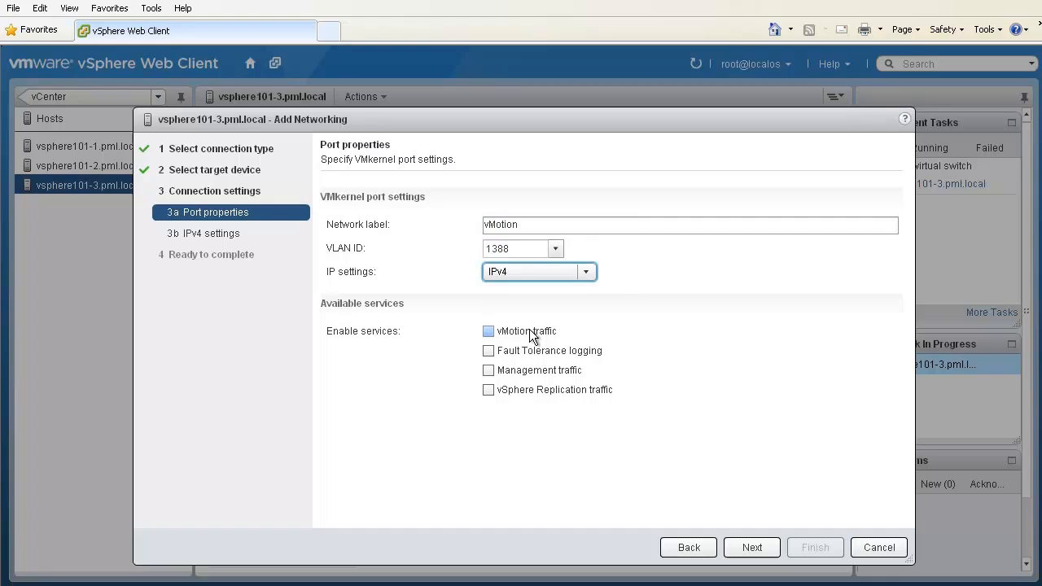
{"action": "left_click", "coordinate": [488, 331]}
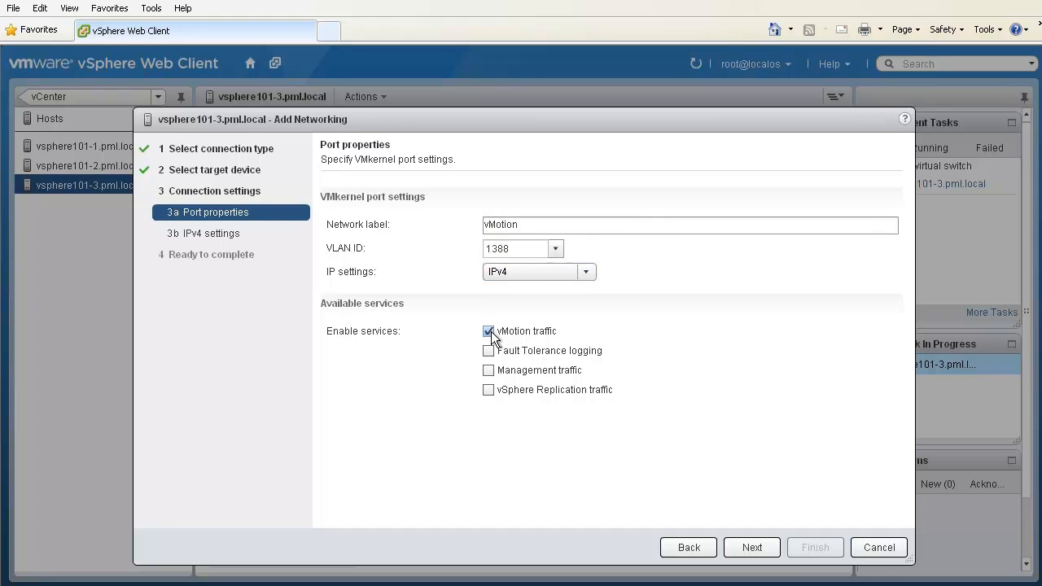
{"action": "left_click", "coordinate": [751, 547]}
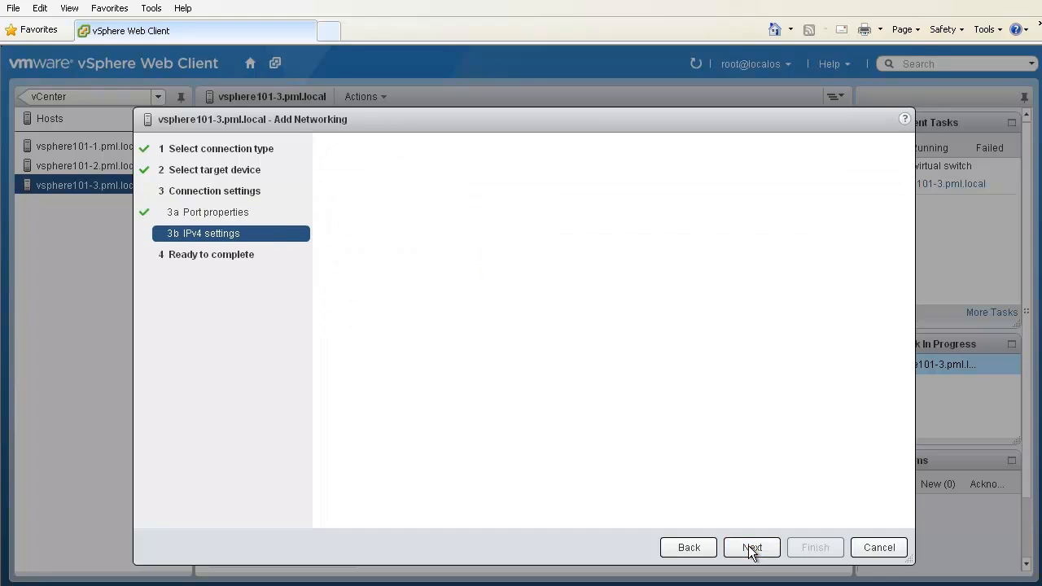
Step: Assign static IP 10.24.138.12, mask 255.255.255.0, and finish creating vmk1
{"action": "left_click", "coordinate": [750, 547]}
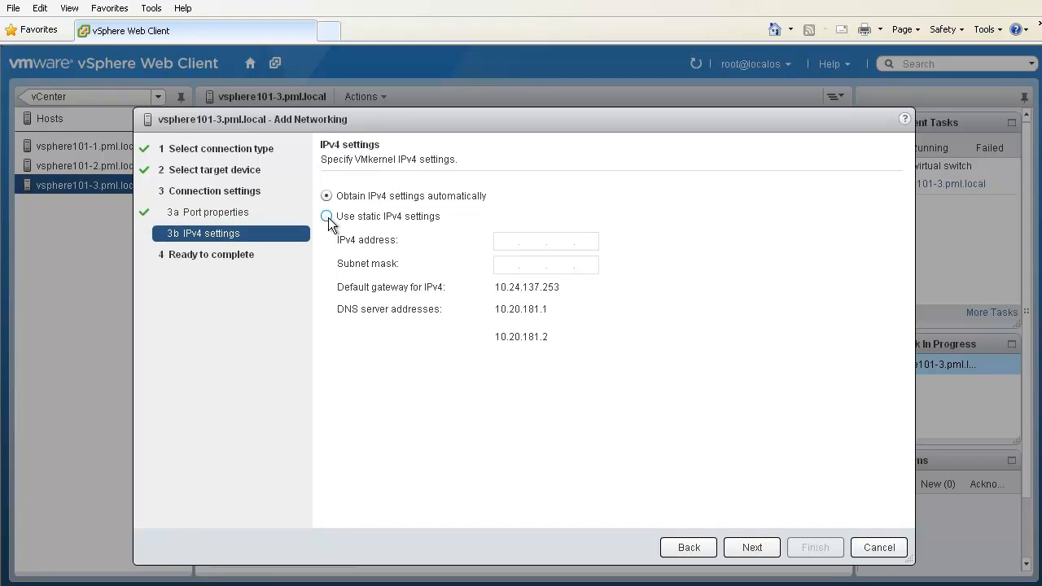
{"action": "left_click", "coordinate": [327, 215]}
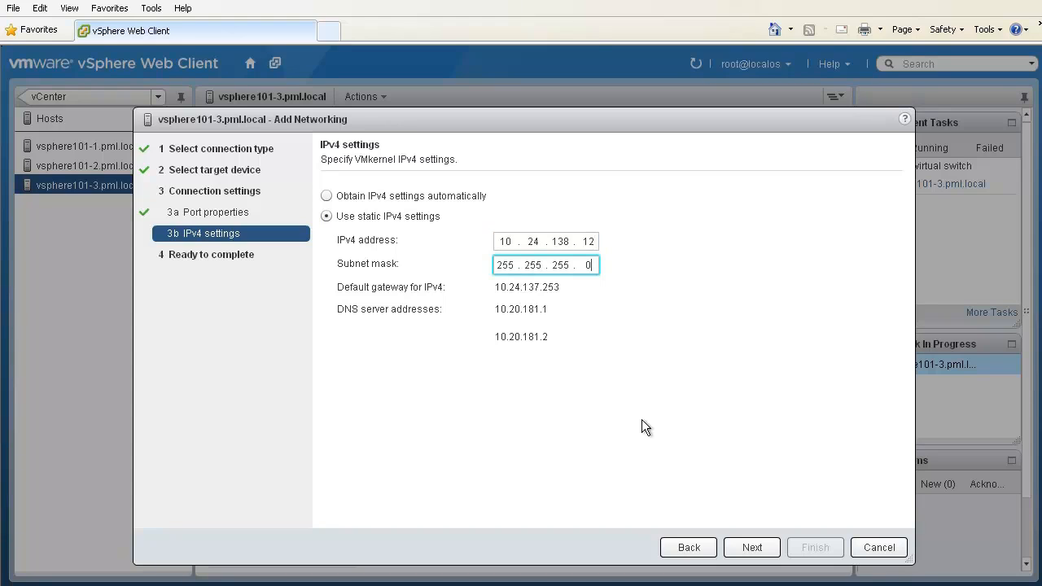
{"action": "left_click", "coordinate": [750, 547]}
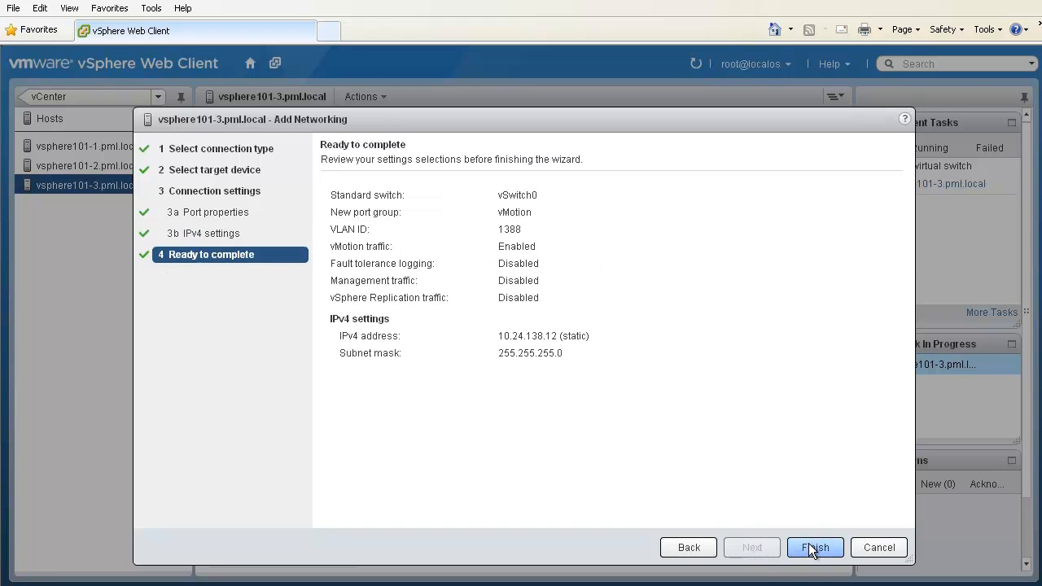
{"action": "left_click", "coordinate": [815, 547]}
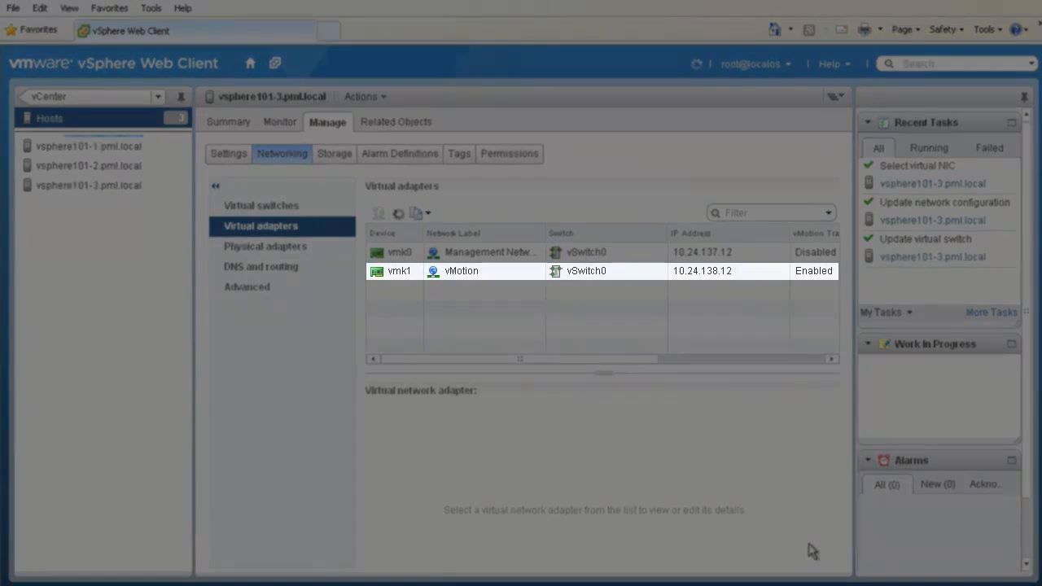
{"action": "left_click", "coordinate": [88, 184]}
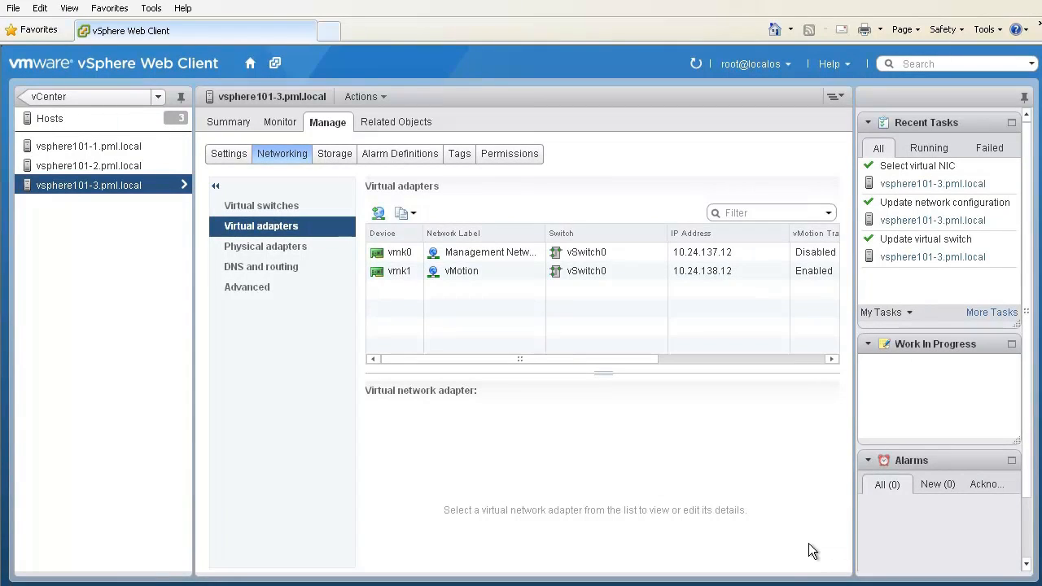
{"action": "mouse_move", "coordinate": [373, 239]}
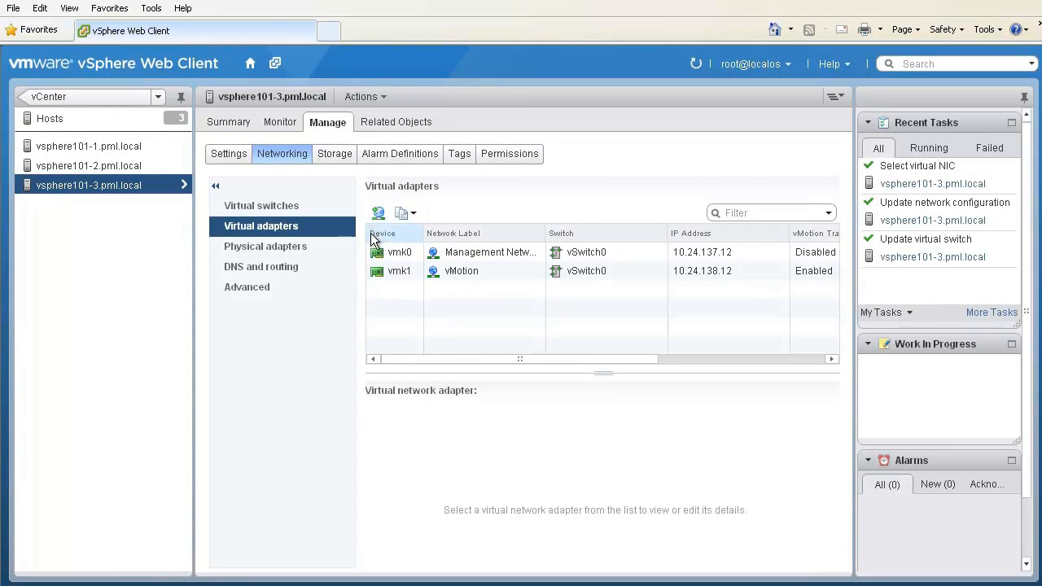
Step: Start a second VMkernel adapter wizard targeting vSwitch0
{"action": "left_click", "coordinate": [378, 213]}
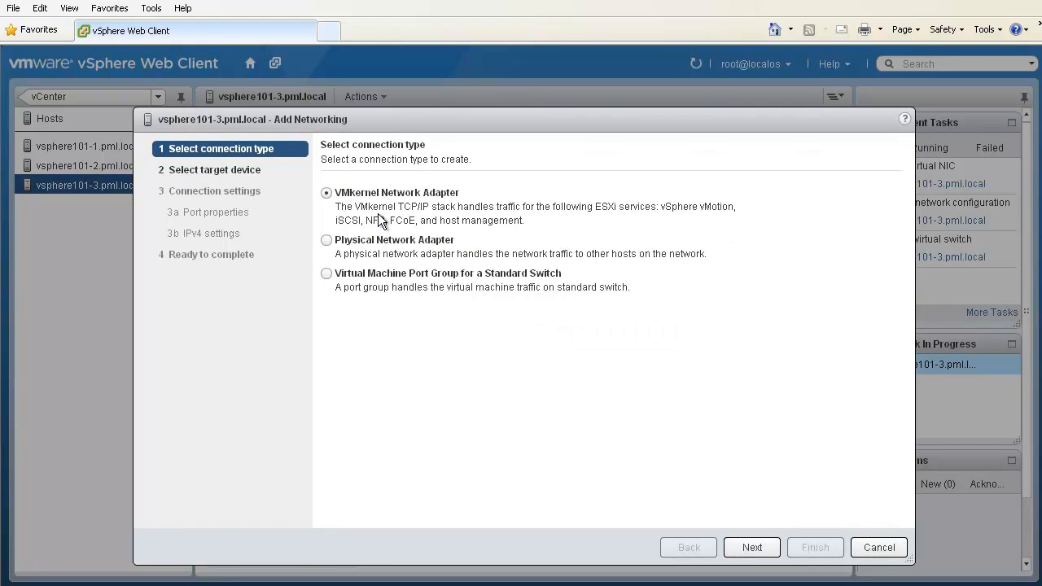
{"action": "mouse_move", "coordinate": [751, 547]}
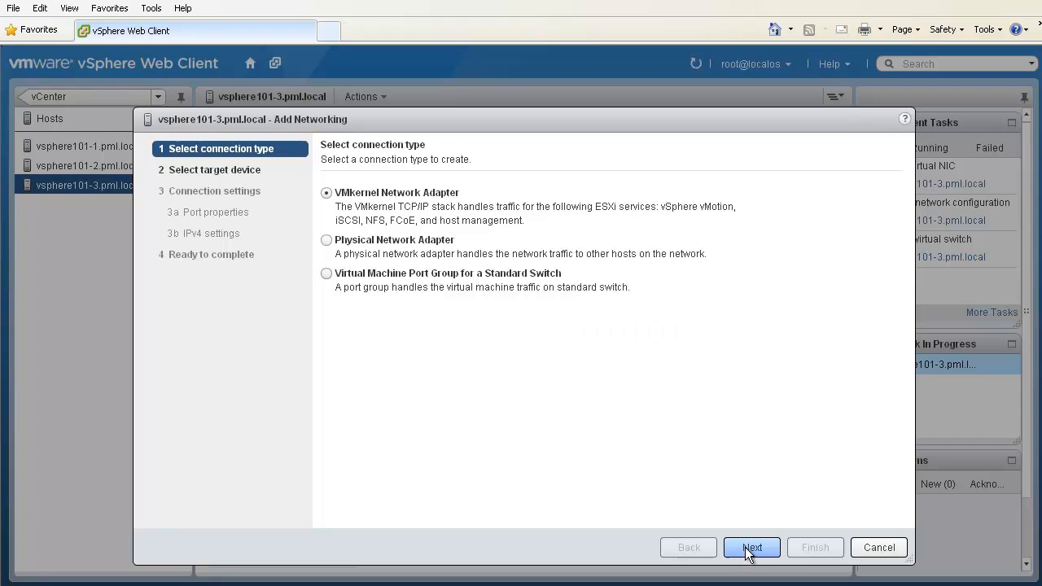
{"action": "left_click", "coordinate": [751, 547]}
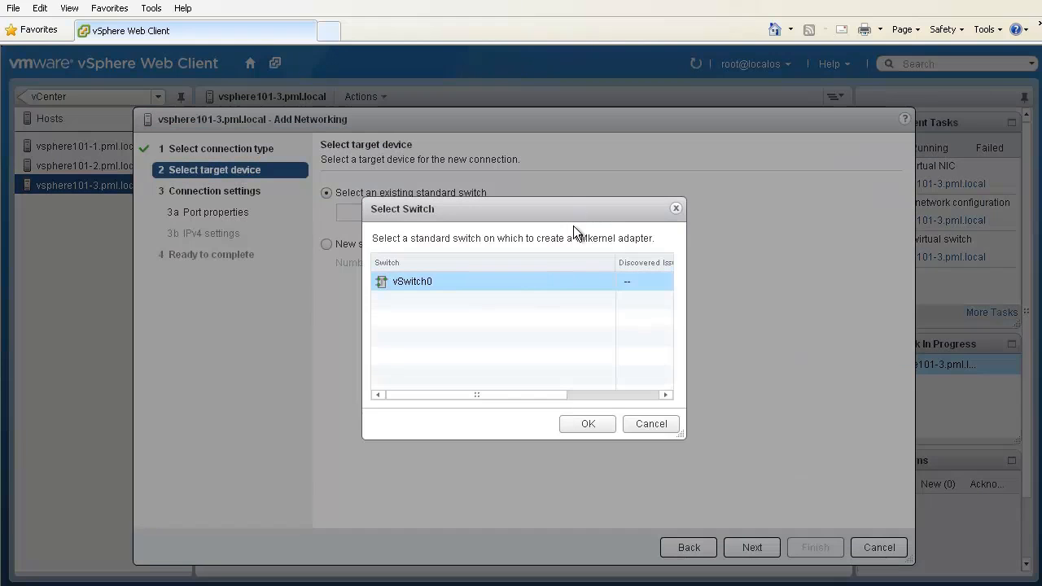
{"action": "mouse_move", "coordinate": [587, 423]}
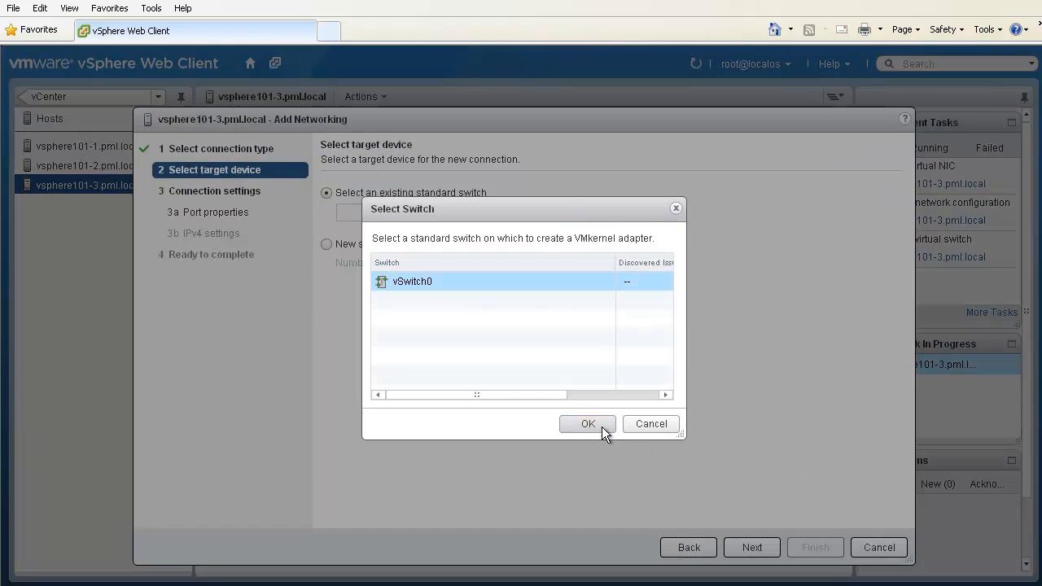
{"action": "left_click", "coordinate": [587, 423]}
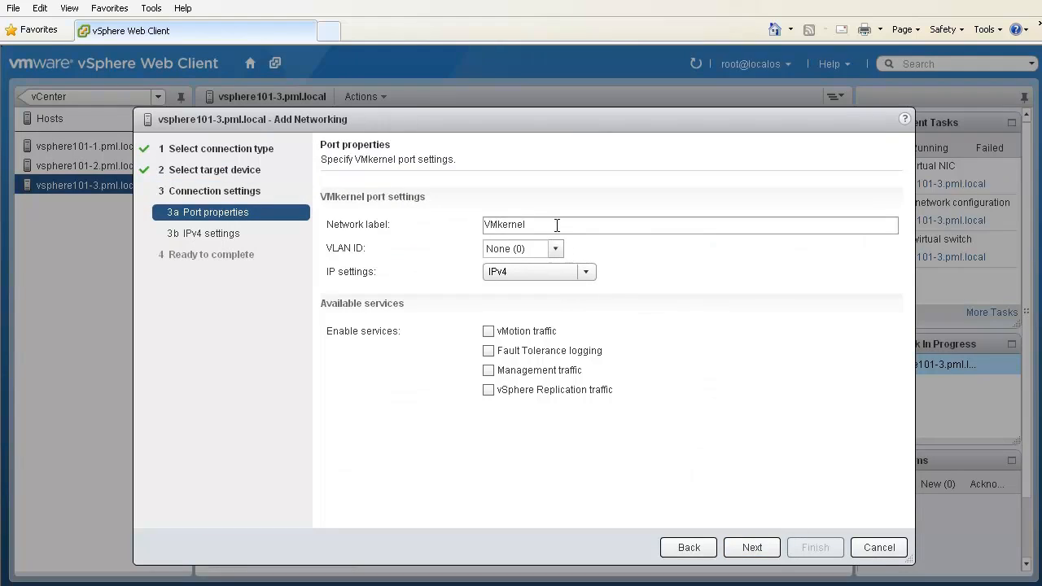
Step: Enter NFS10G as the second adapter's network label, on VLAN 1985 with no services
{"action": "type", "text": "NFS10G"}
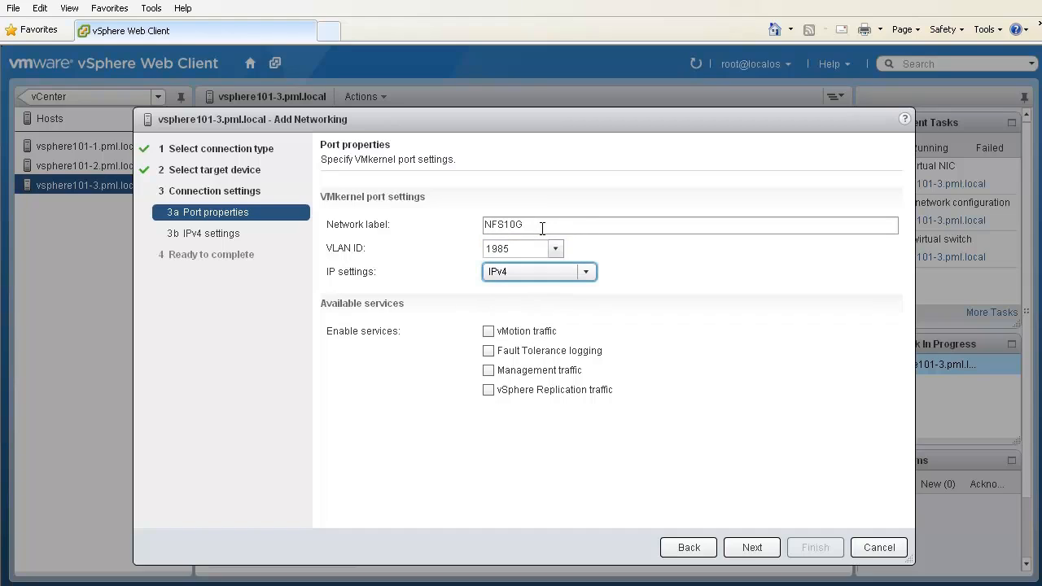
{"action": "mouse_move", "coordinate": [633, 398]}
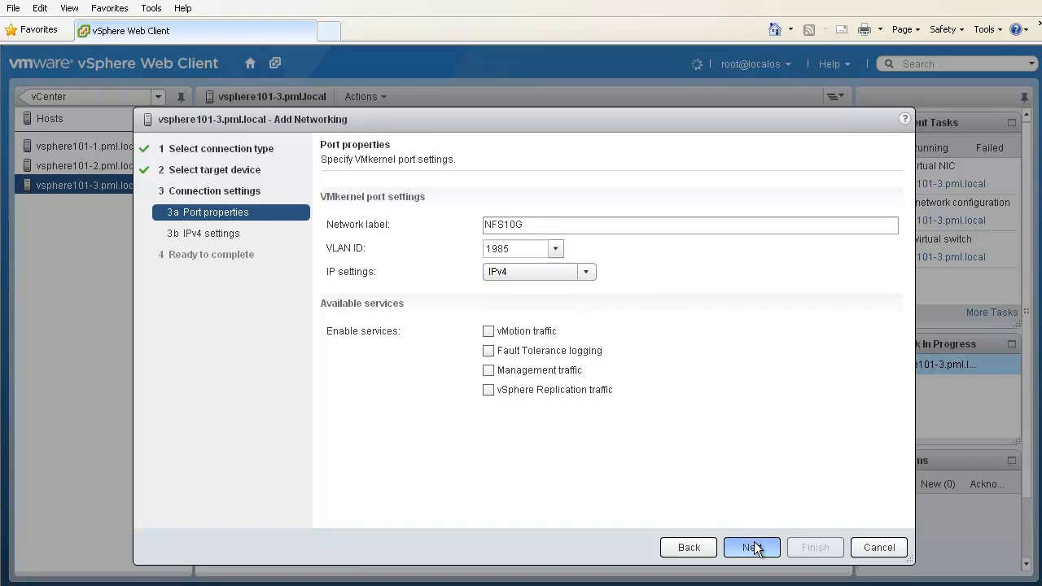
Step: Finish creating vmk2 with IP 10.20.198.12/255.255.255.0, then view vSwitch0's port groups
{"action": "left_click", "coordinate": [751, 547]}
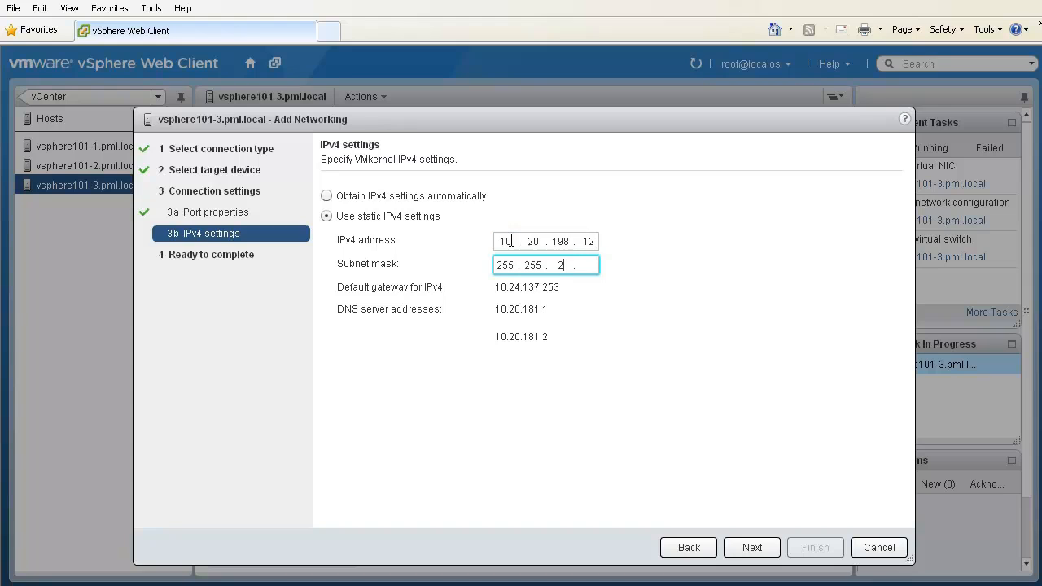
{"action": "type", "text": "55.0"}
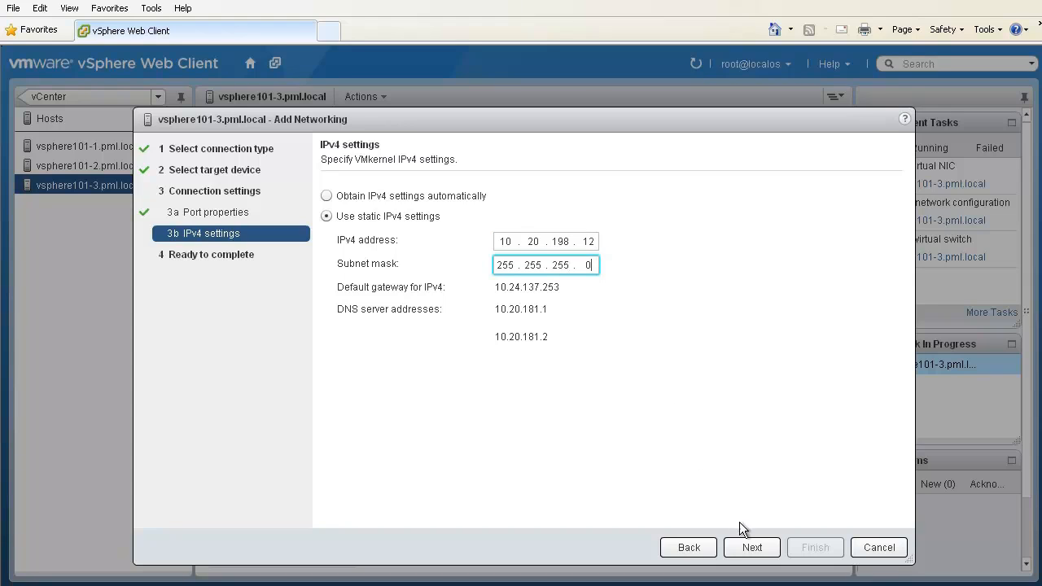
{"action": "left_click", "coordinate": [751, 547]}
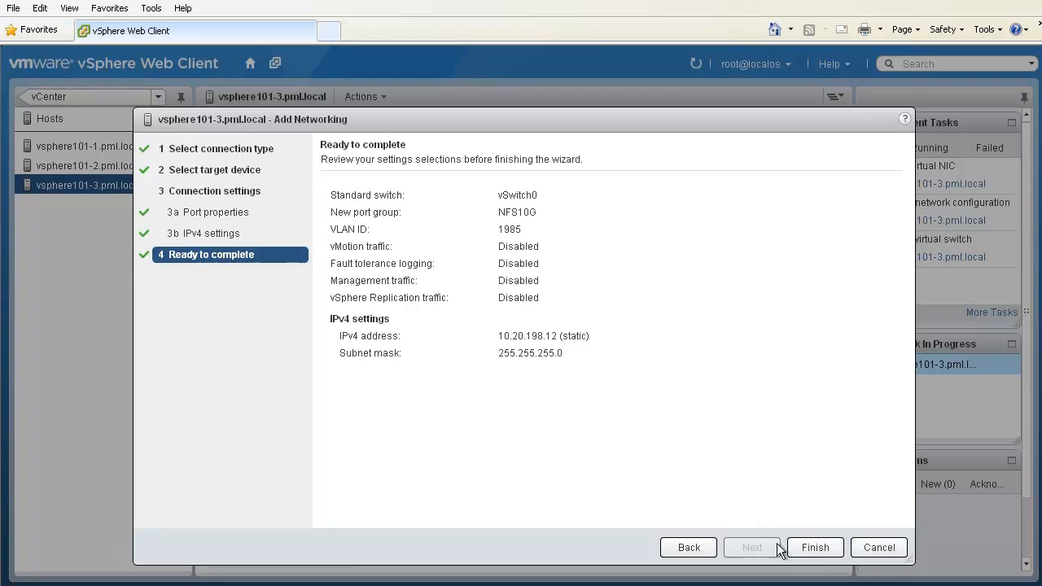
{"action": "left_click", "coordinate": [815, 547]}
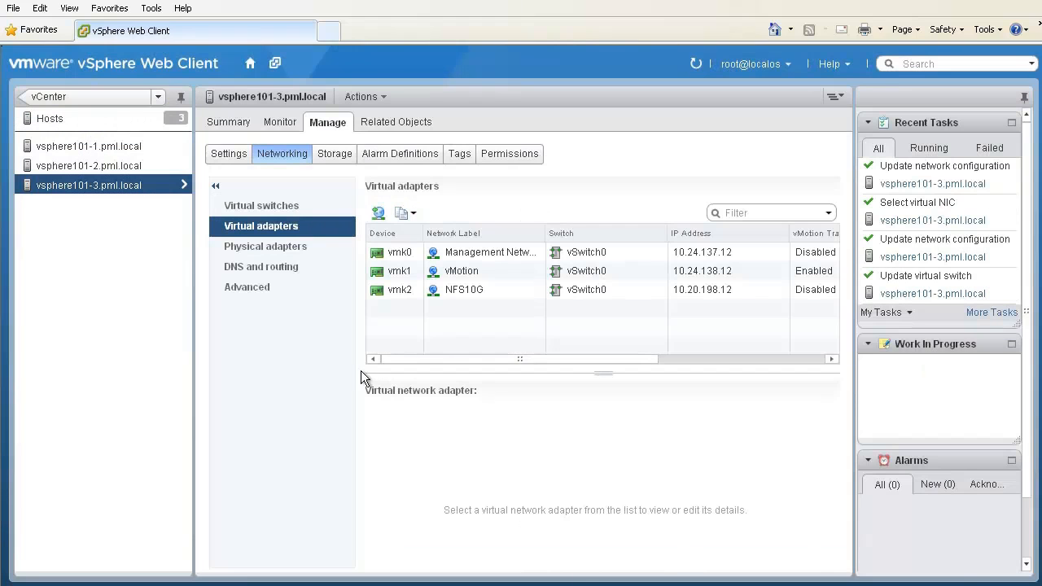
{"action": "left_click", "coordinate": [261, 205]}
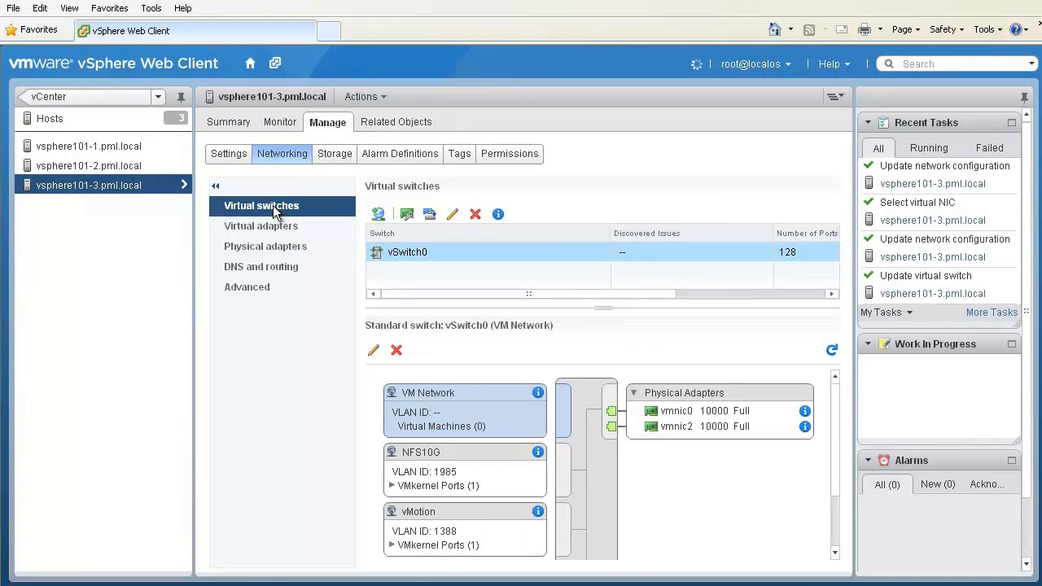